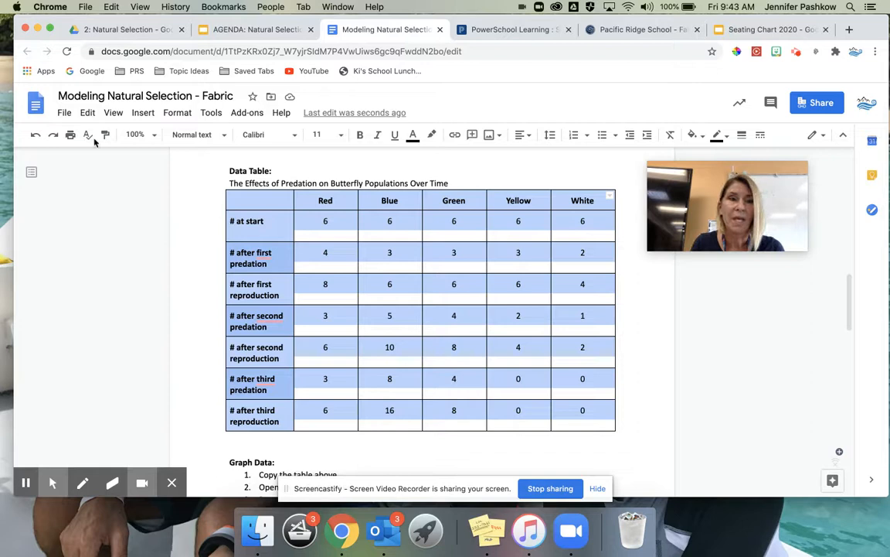
Select the butterfly predation data table in the Google Doc and copy it.
{"action": "left_click", "coordinate": [64, 112]}
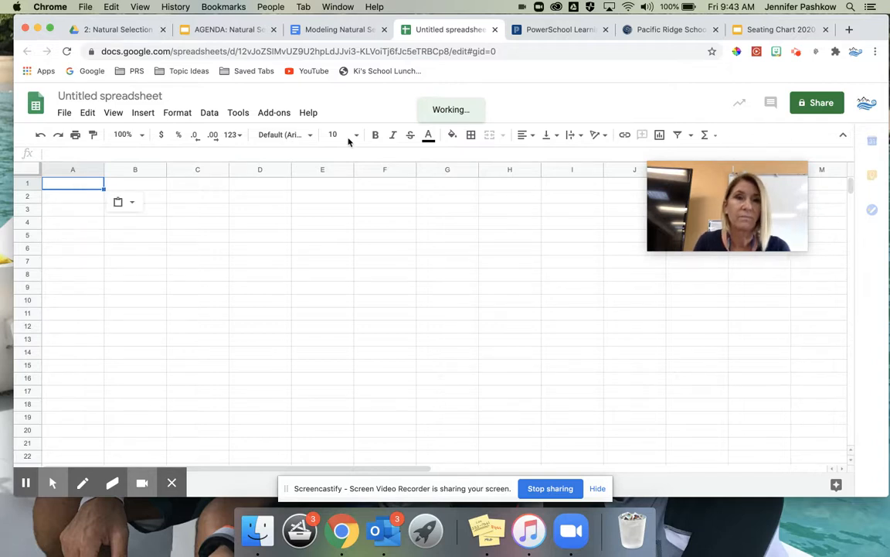
{"action": "mouse_move", "coordinate": [335, 227]}
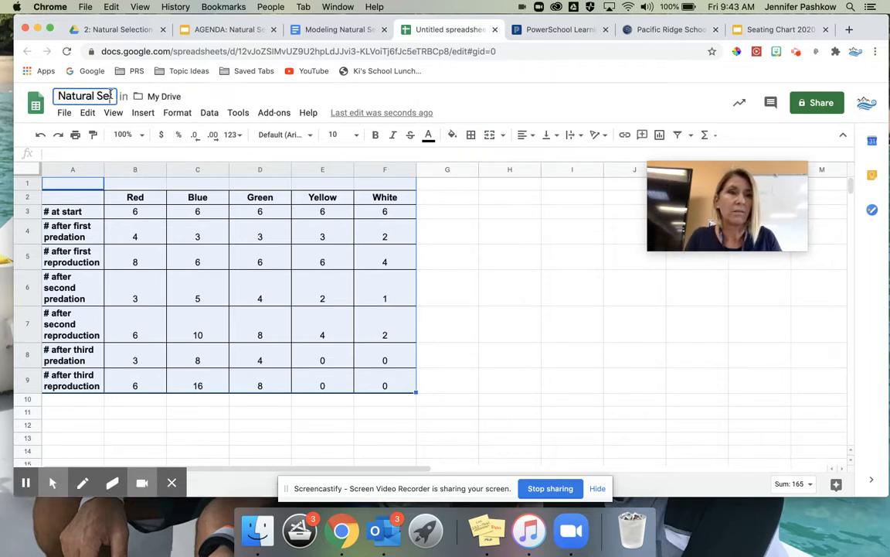
Name the pasted spreadsheet 'Natural Selection Data'.
{"action": "type", "text": "Natural Selection Data"}
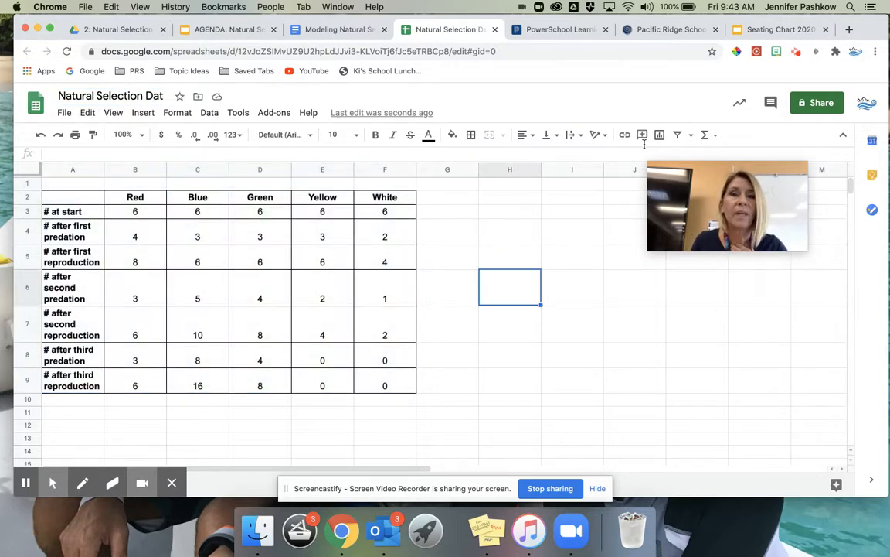
Give school-group link holders Editor access and copy the sharing link.
{"action": "left_click", "coordinate": [816, 102]}
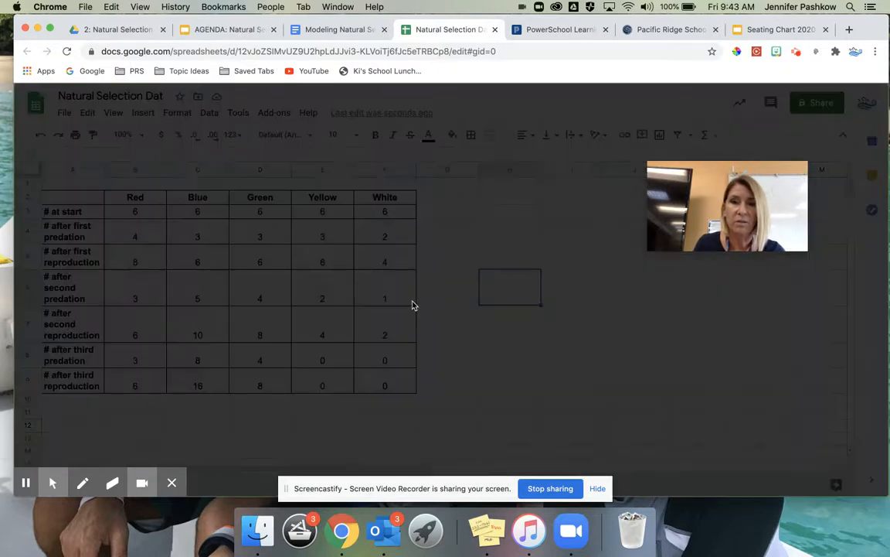
{"action": "left_click", "coordinate": [816, 102]}
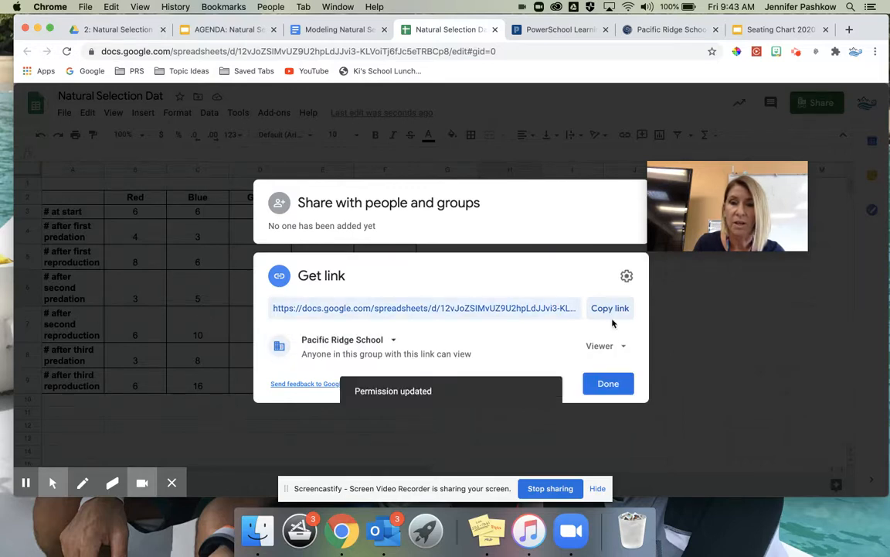
{"action": "left_click", "coordinate": [605, 345]}
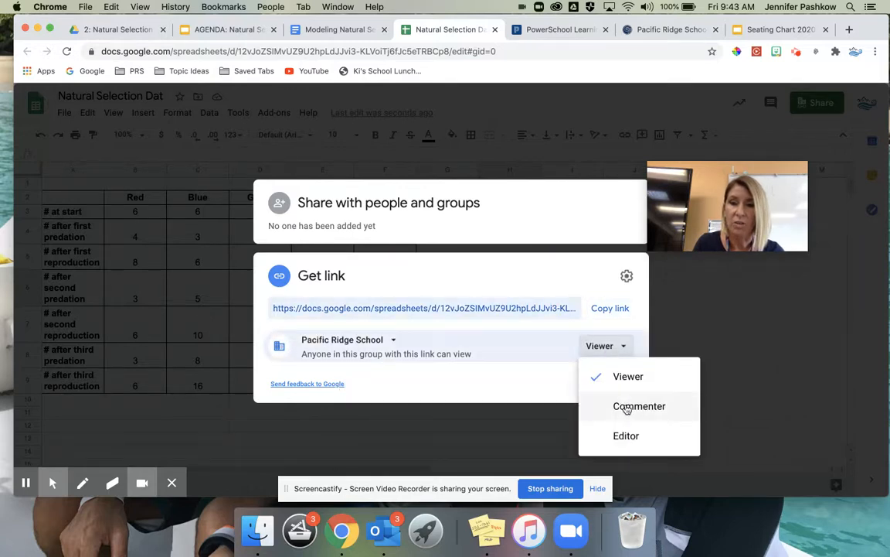
{"action": "left_click", "coordinate": [626, 435]}
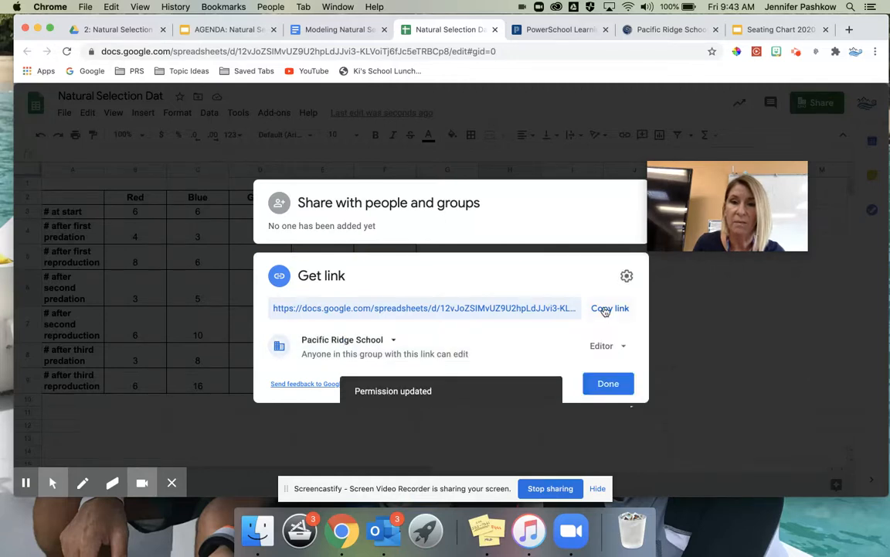
{"action": "left_click", "coordinate": [610, 308]}
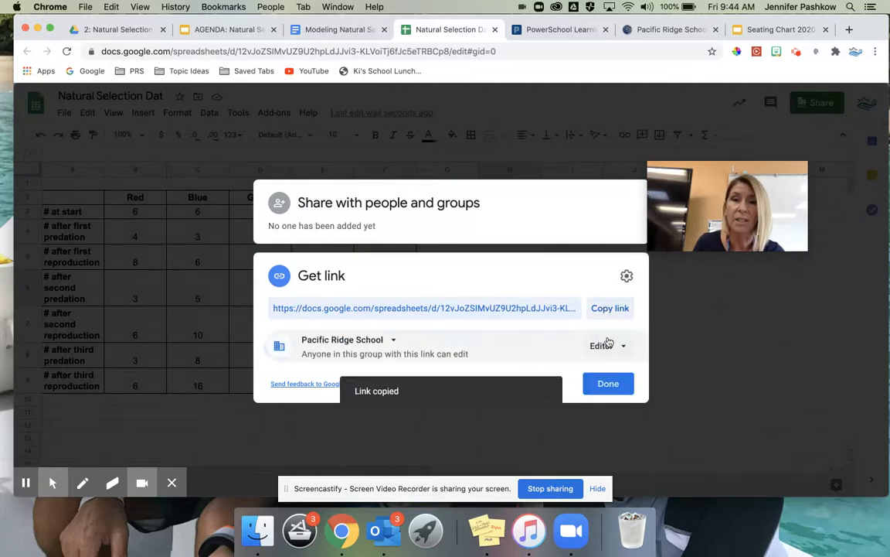
{"action": "left_click", "coordinate": [338, 29]}
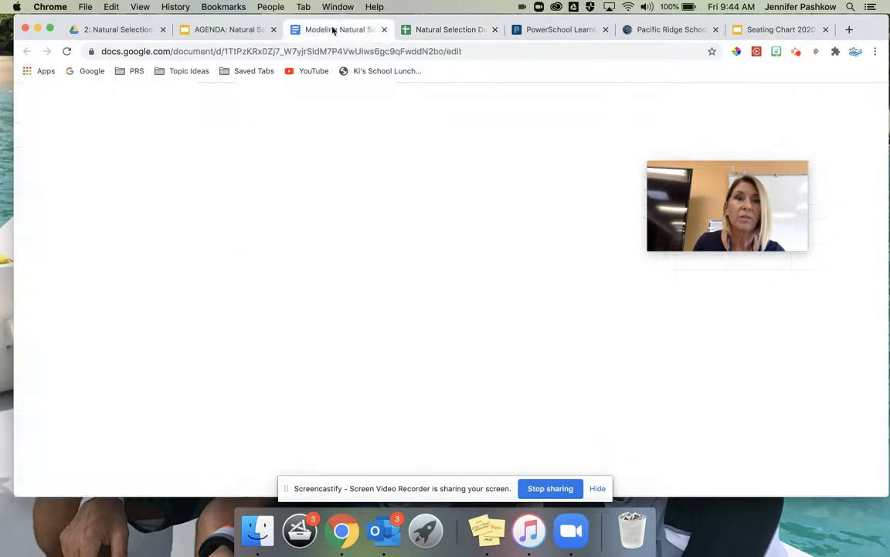
Paste the sharing link after LINK in step 4, then return to Natural Selection Data.
{"action": "left_click", "coordinate": [340, 29]}
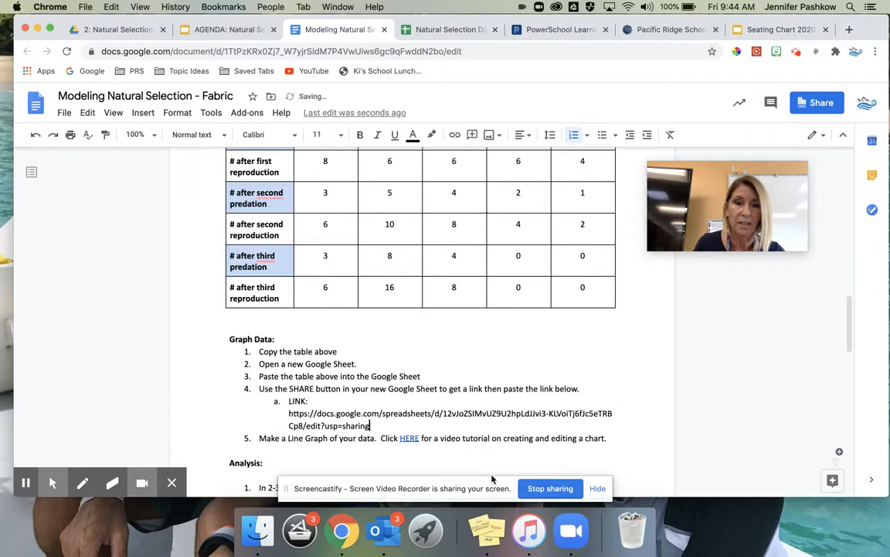
{"action": "left_click", "coordinate": [448, 29]}
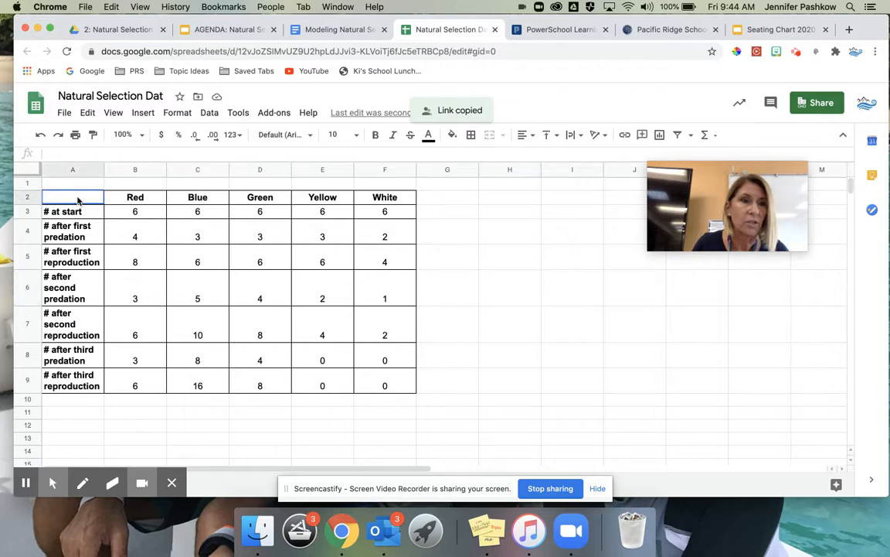
Select A2:F9 and insert a line chart of the Red, Blue, Green, Yellow, White data.
{"action": "left_click_drag", "start_coordinate": [73, 196], "coordinate": [384, 386]}
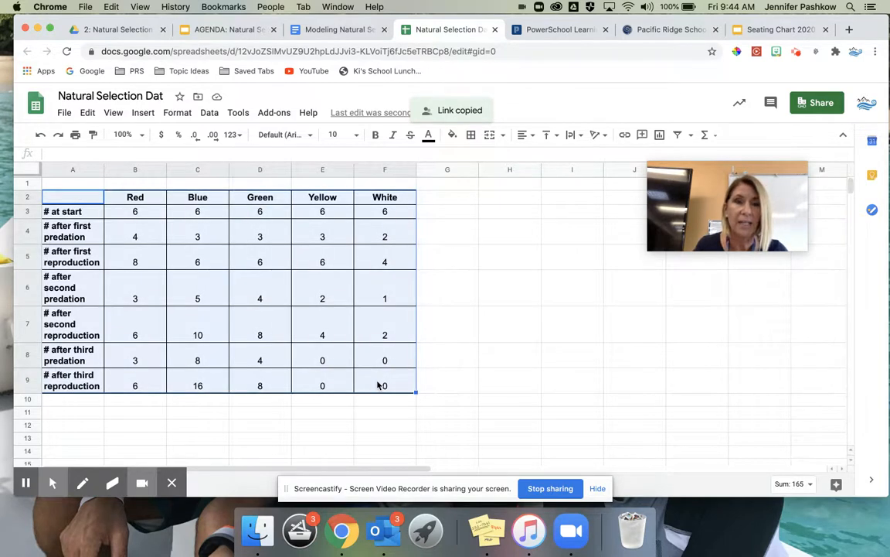
{"action": "left_click", "coordinate": [143, 112]}
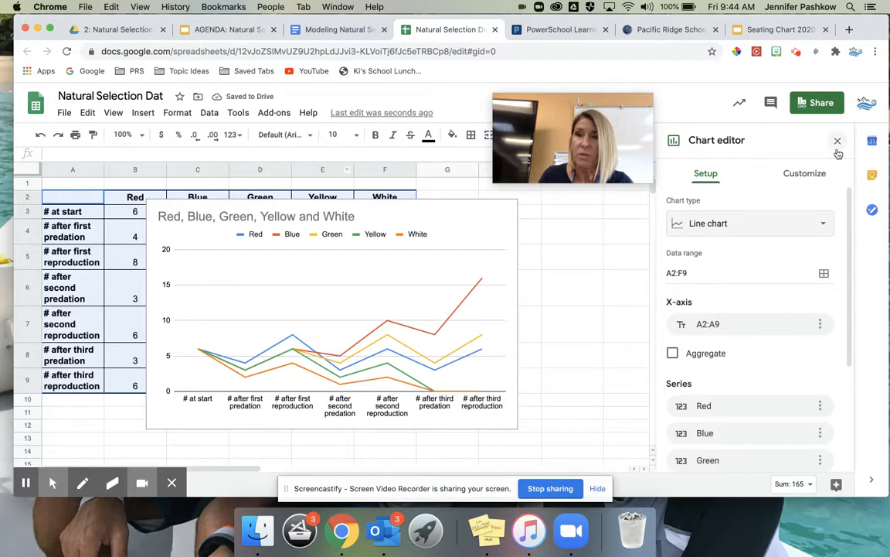
In Customize, expand Chart & axis titles and select the vertical axis title.
{"action": "left_click", "coordinate": [805, 173]}
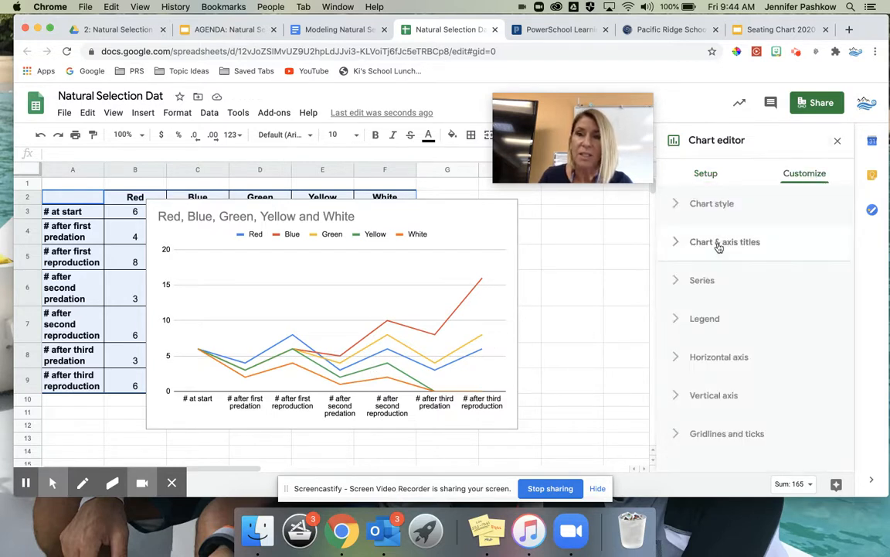
{"action": "left_click", "coordinate": [725, 242]}
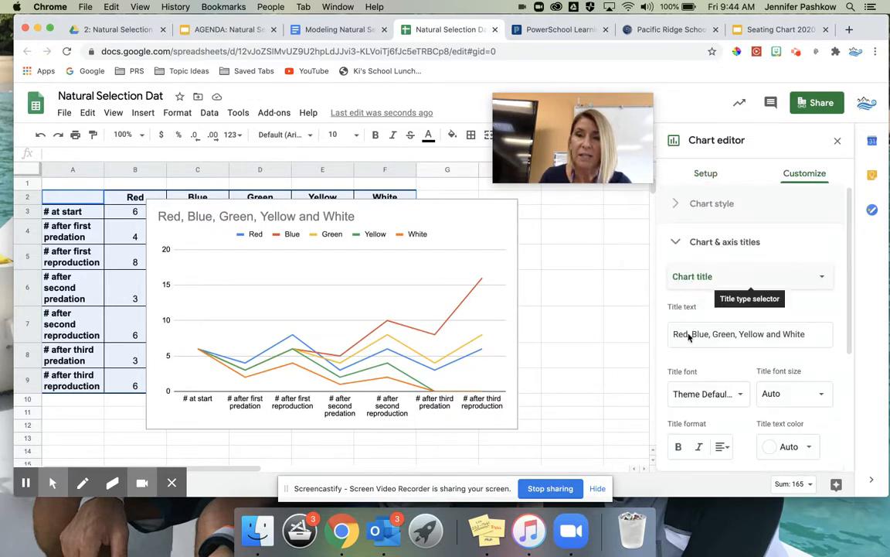
{"action": "left_click", "coordinate": [749, 334]}
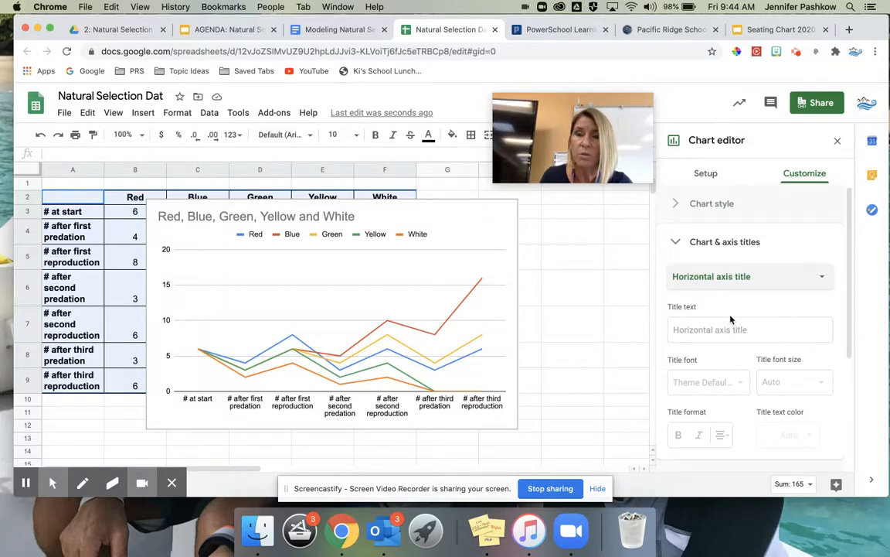
{"action": "mouse_move", "coordinate": [727, 276]}
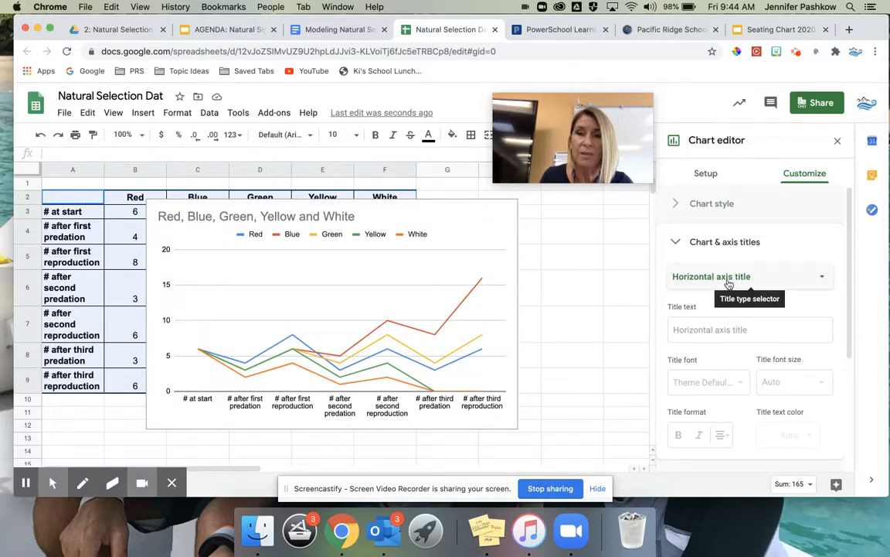
{"action": "mouse_move", "coordinate": [619, 315]}
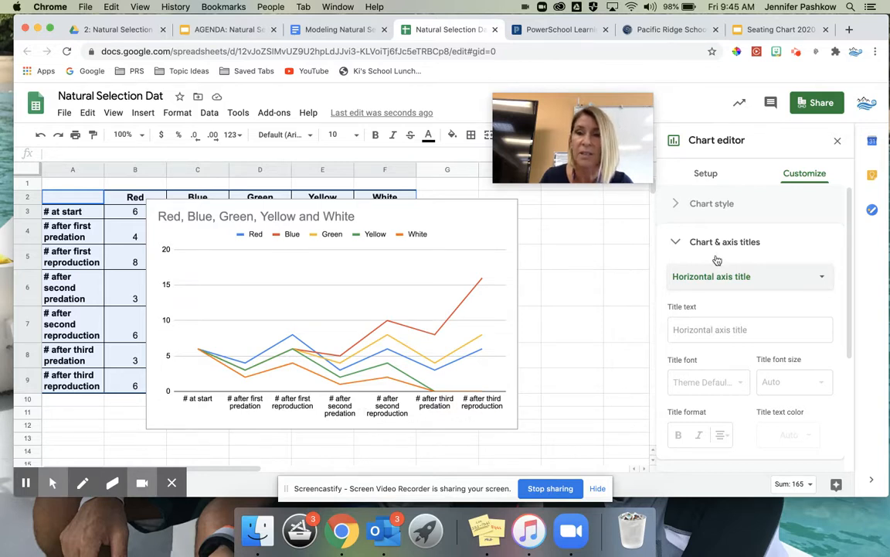
{"action": "left_click", "coordinate": [750, 330]}
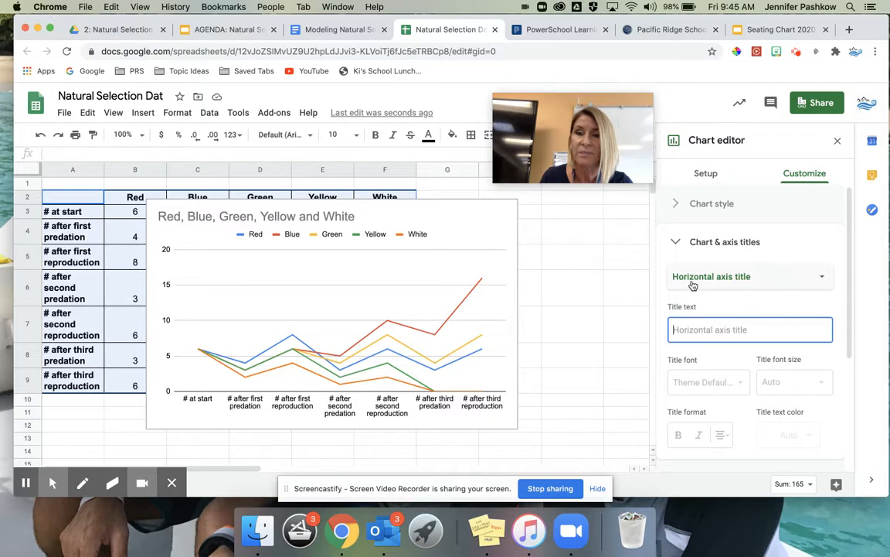
{"action": "left_click", "coordinate": [749, 276]}
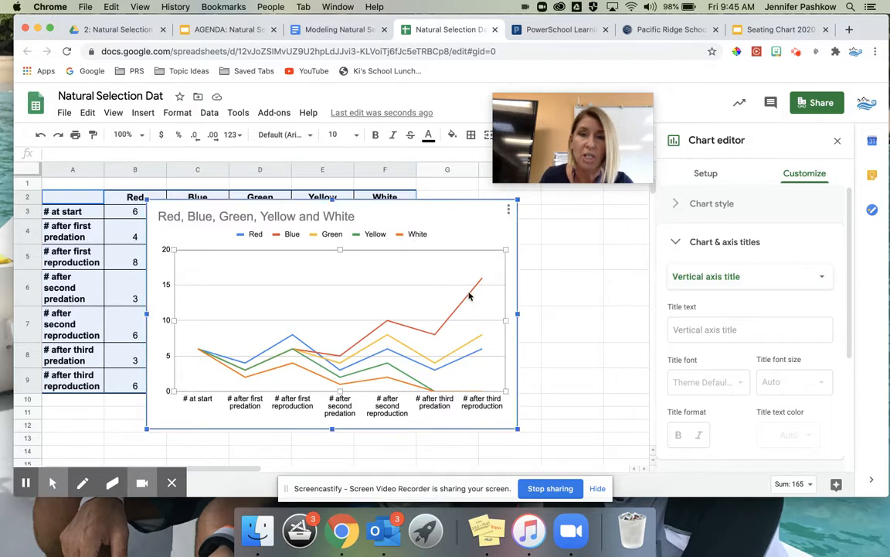
Color the Blue series line blue, then open the White series color choices.
{"action": "left_click", "coordinate": [702, 253]}
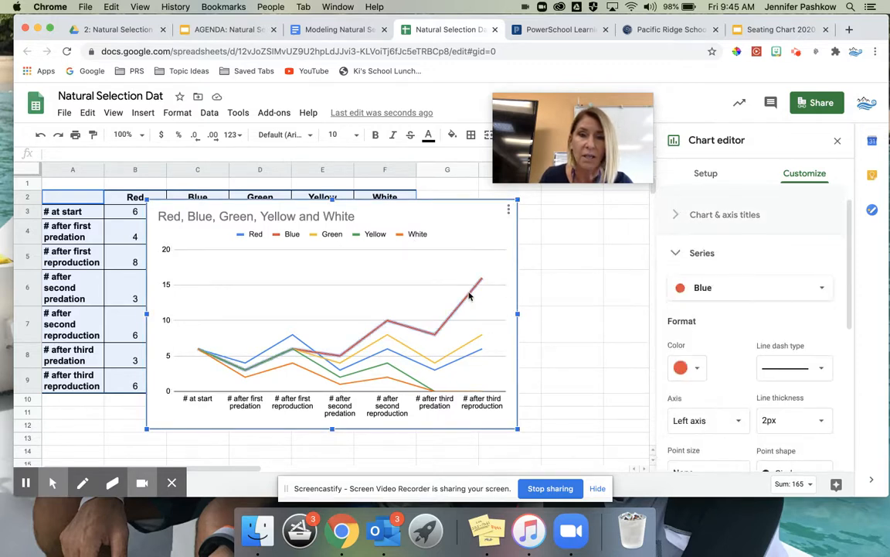
{"action": "mouse_move", "coordinate": [711, 288]}
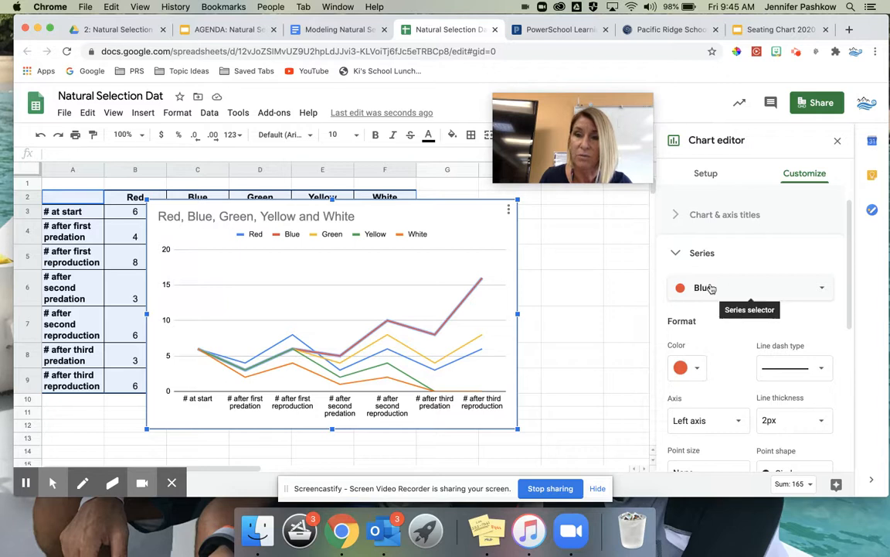
{"action": "left_click", "coordinate": [681, 367]}
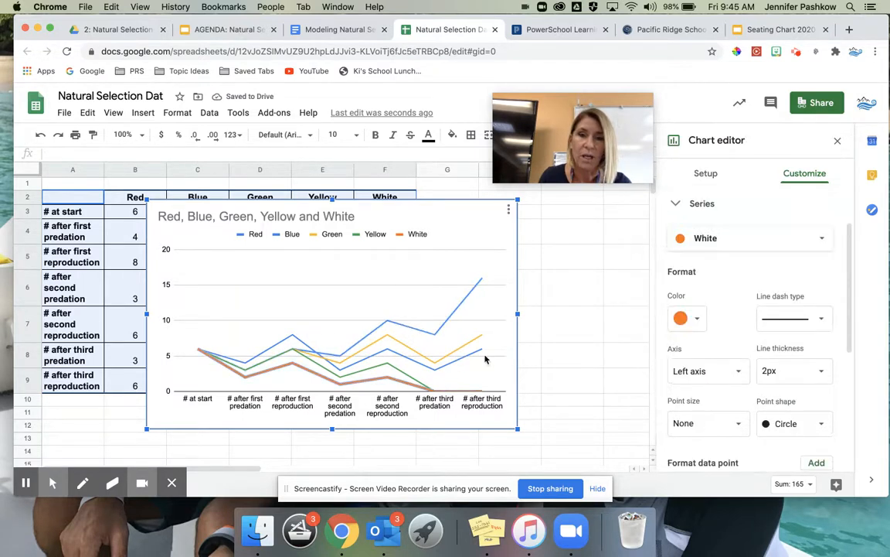
{"action": "left_click", "coordinate": [681, 318]}
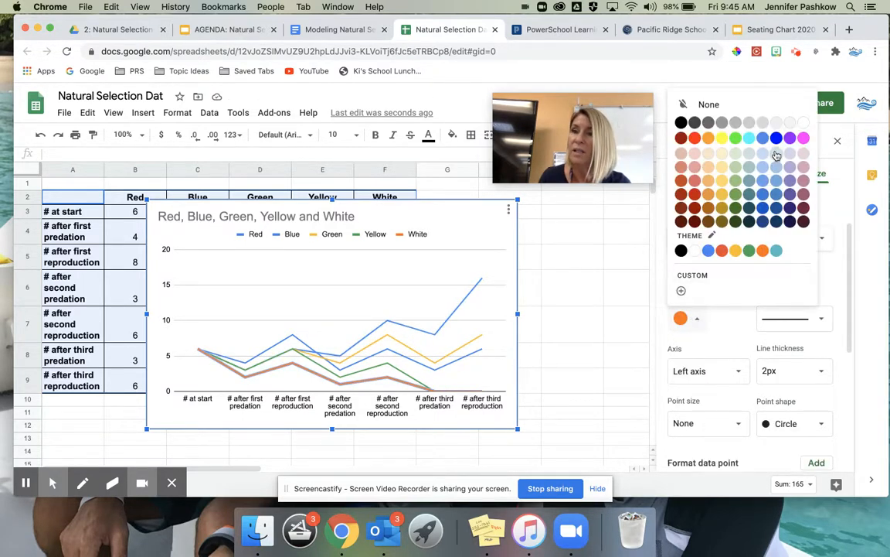